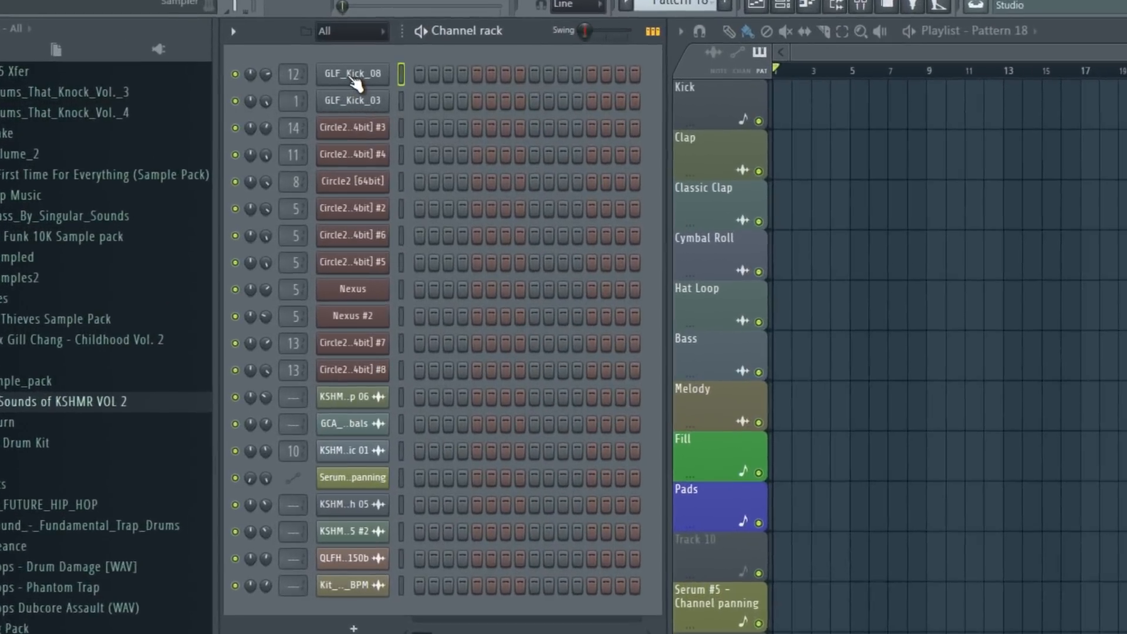
- Fill the kick channel every 4 steps from its context menu and open its sampler settings
right_click(353, 73)
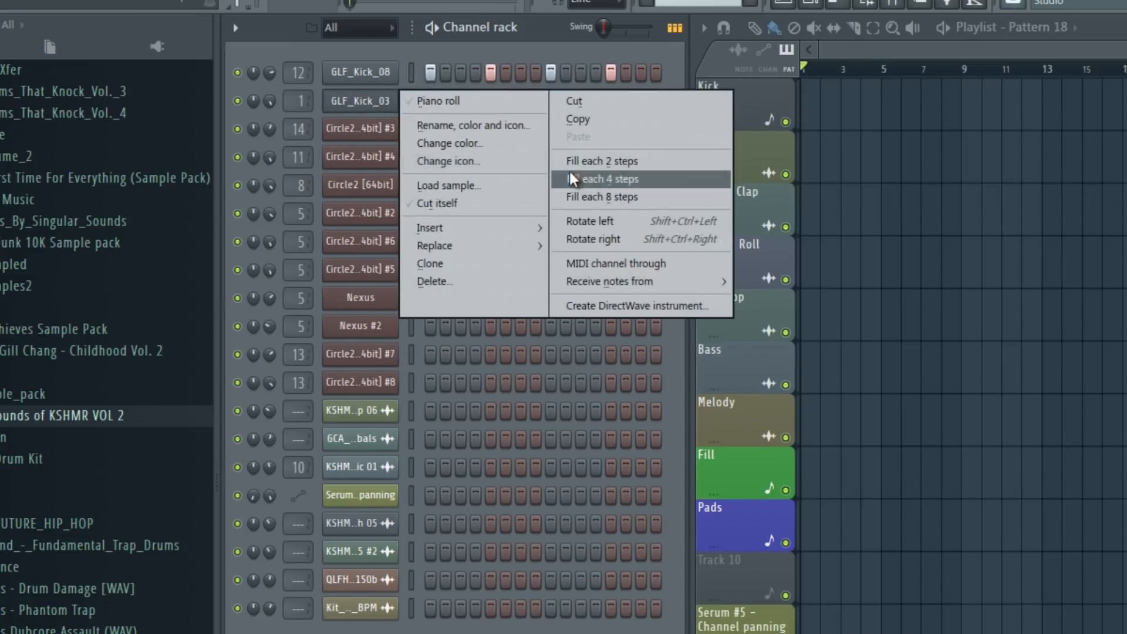
left_click(359, 73)
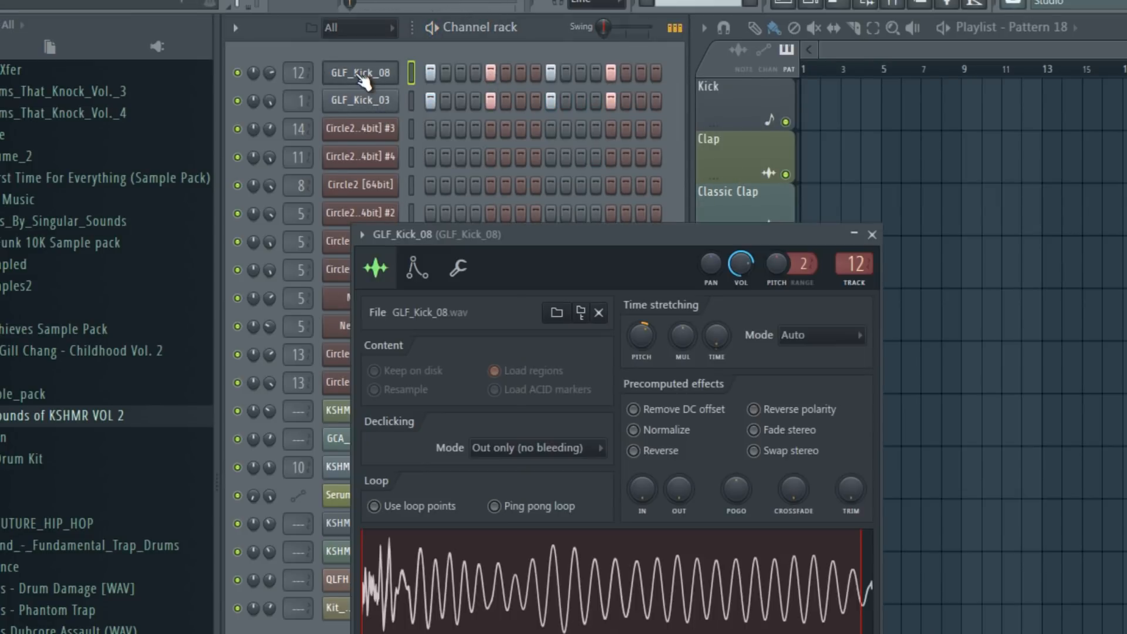
left_click(359, 100)
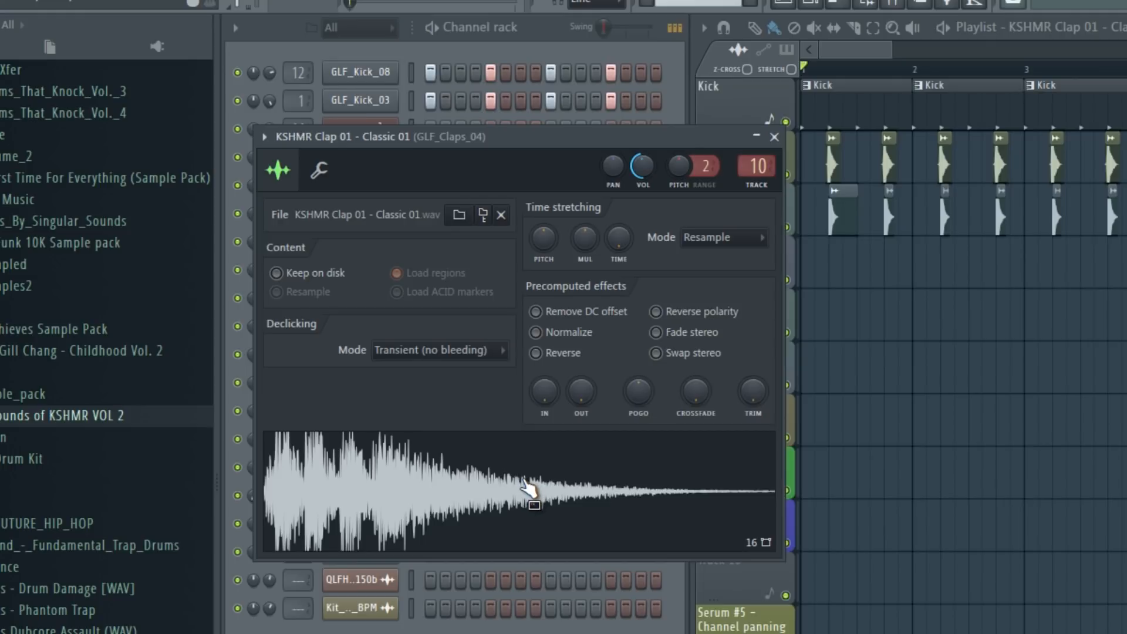
mouse_move(529, 455)
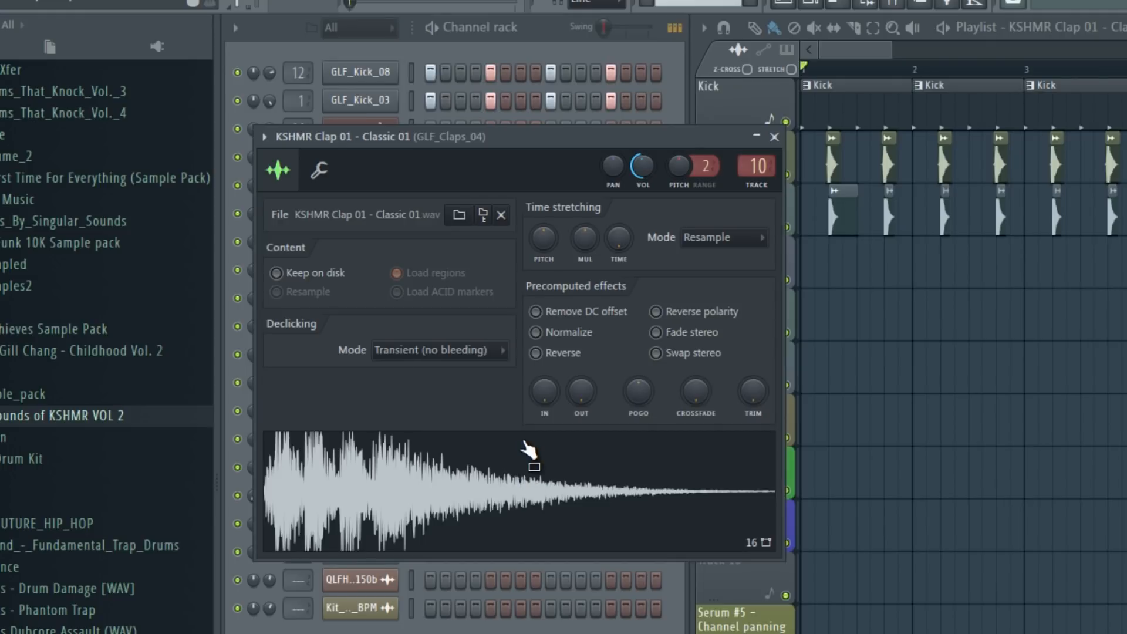
mouse_move(536, 465)
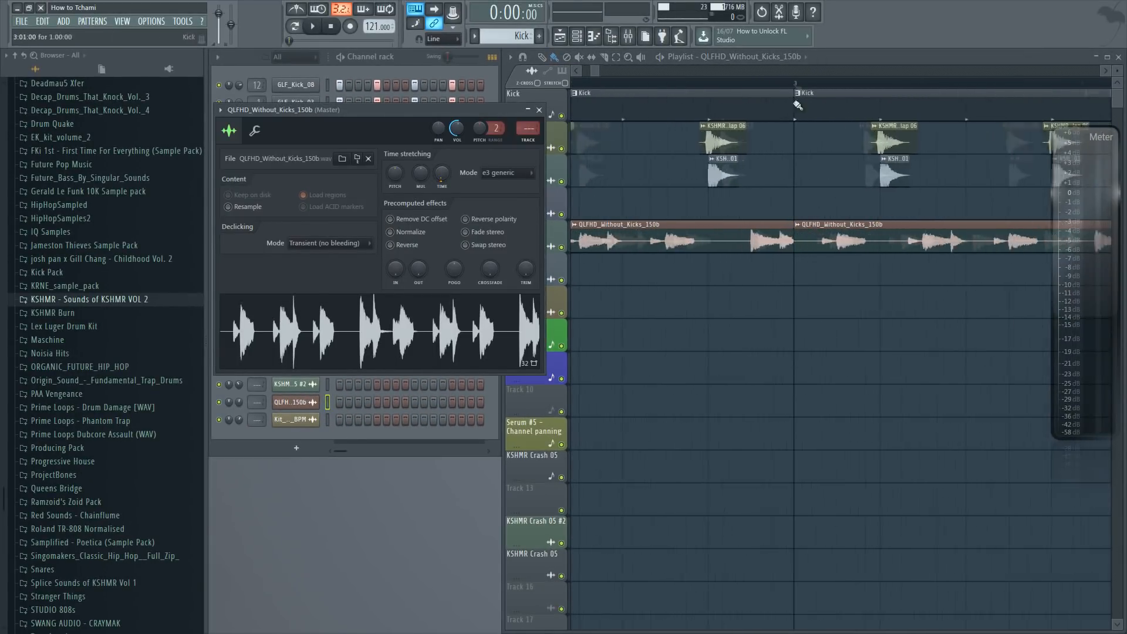
- Set the time stretching mode for the QLFHD_Without_Kicks_150b hat loop sample
left_click(539, 109)
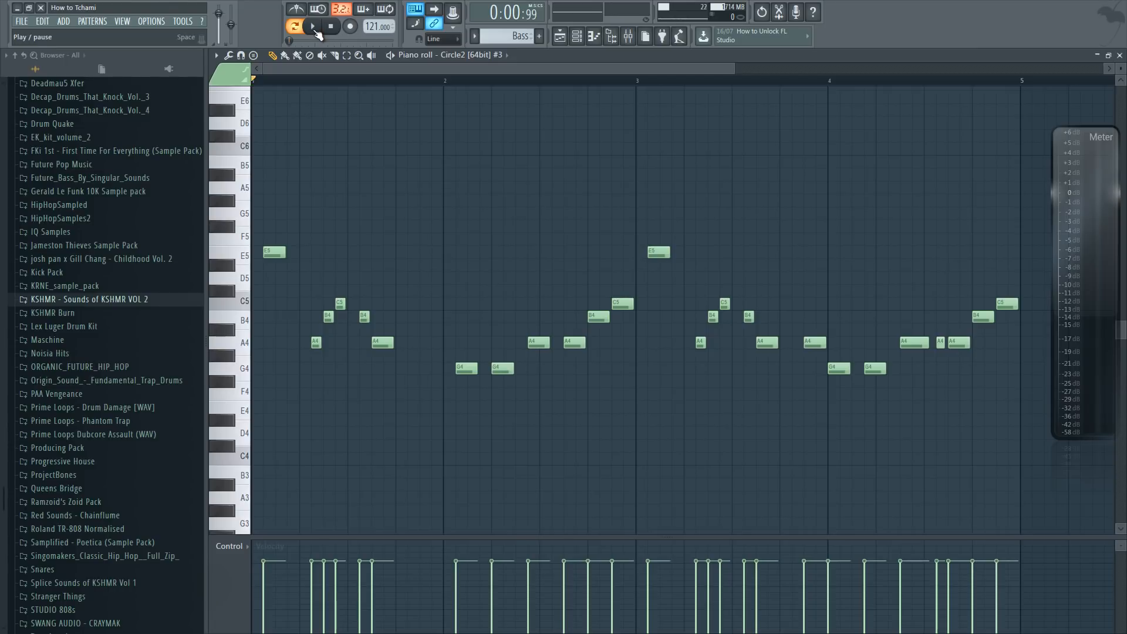
- Play back the A4, B4, C5, G4, E5 bass riff to audition it
left_click(312, 26)
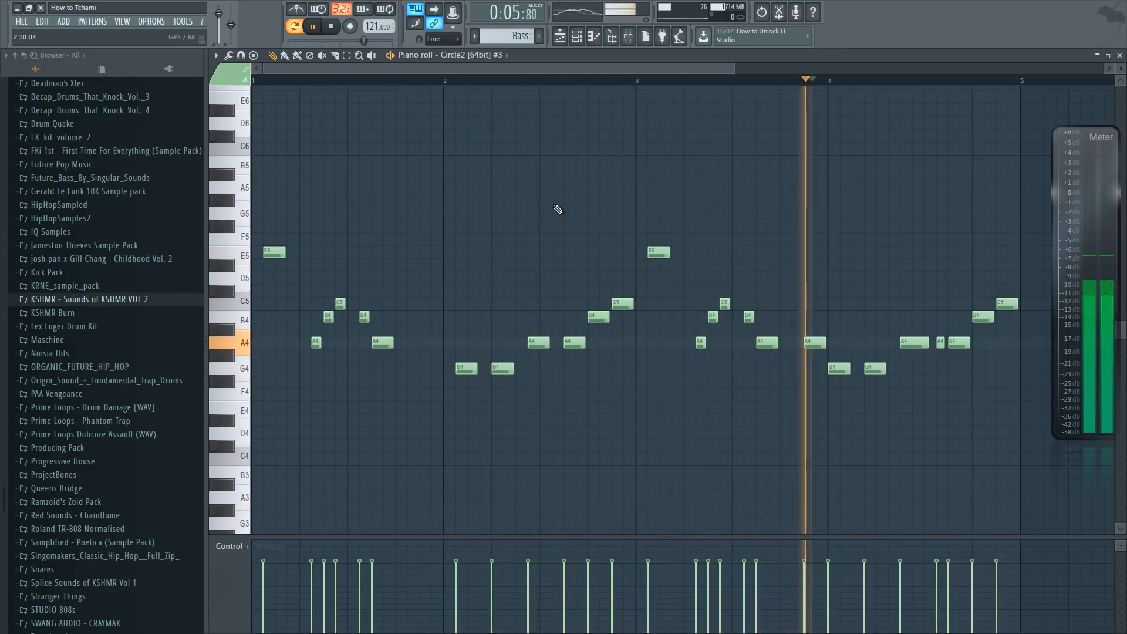
left_click(312, 27)
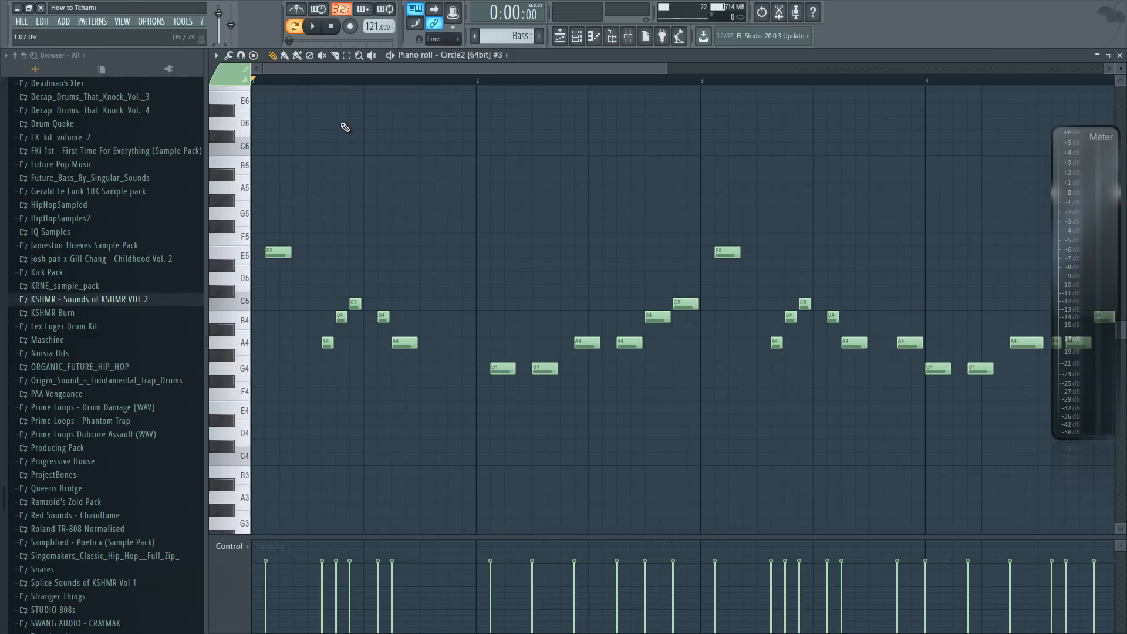
left_click(312, 26)
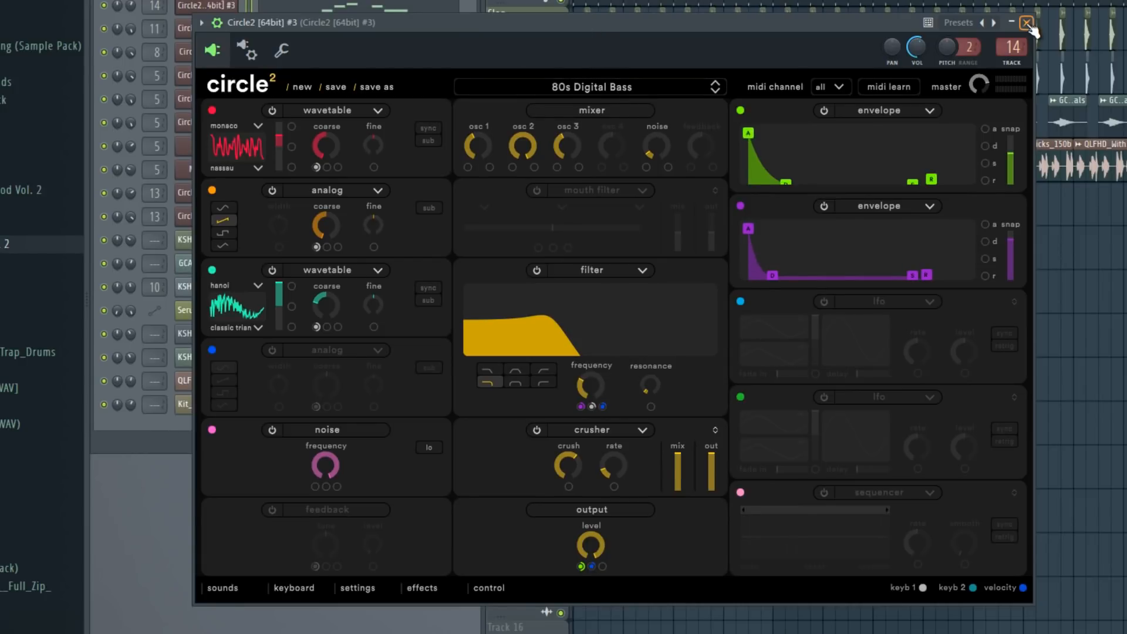
- Close the Circle2 plugin loaded with the 80s Digital Bass preset
left_click(1026, 22)
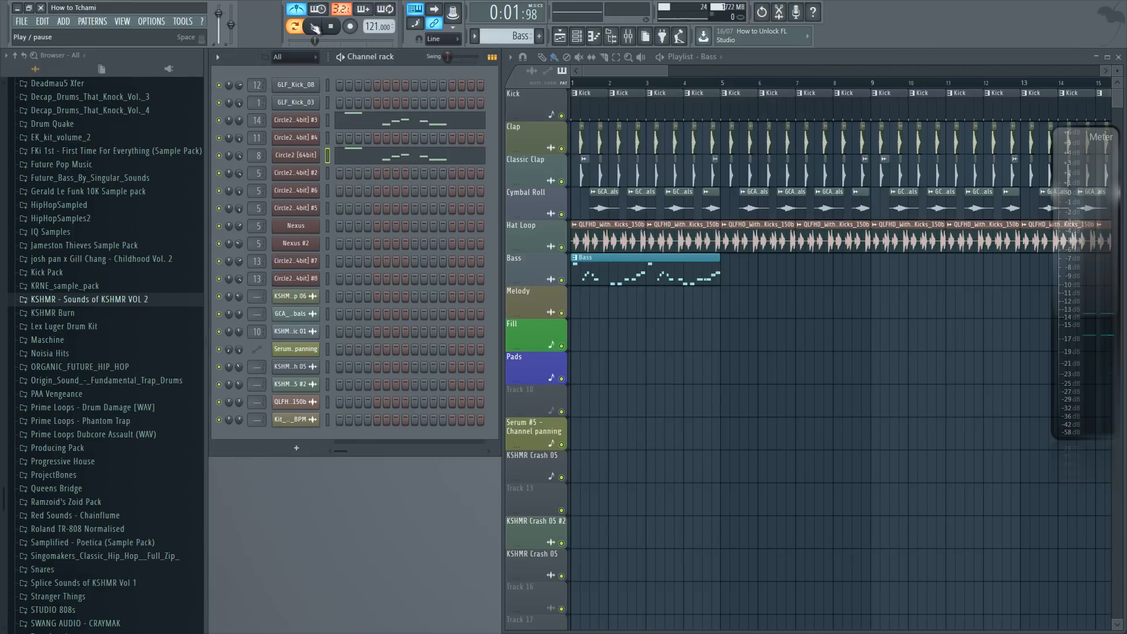
- Shape the bass insert's LFOTool volume curve and Parametric EQ 2 low-cut bands
left_click(310, 27)
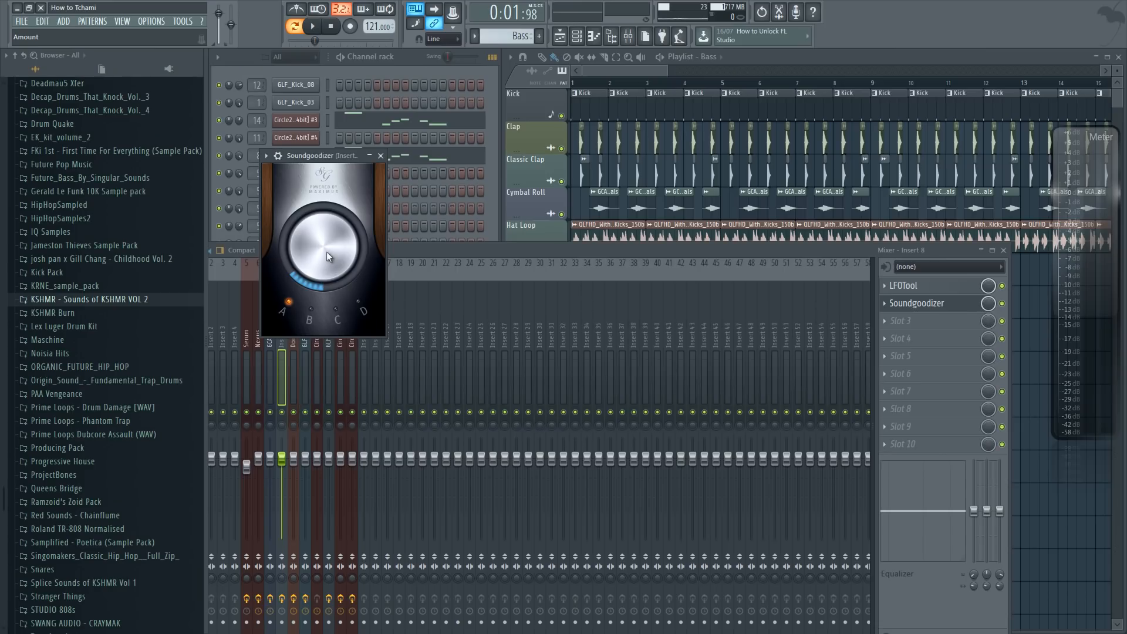
left_click(904, 286)
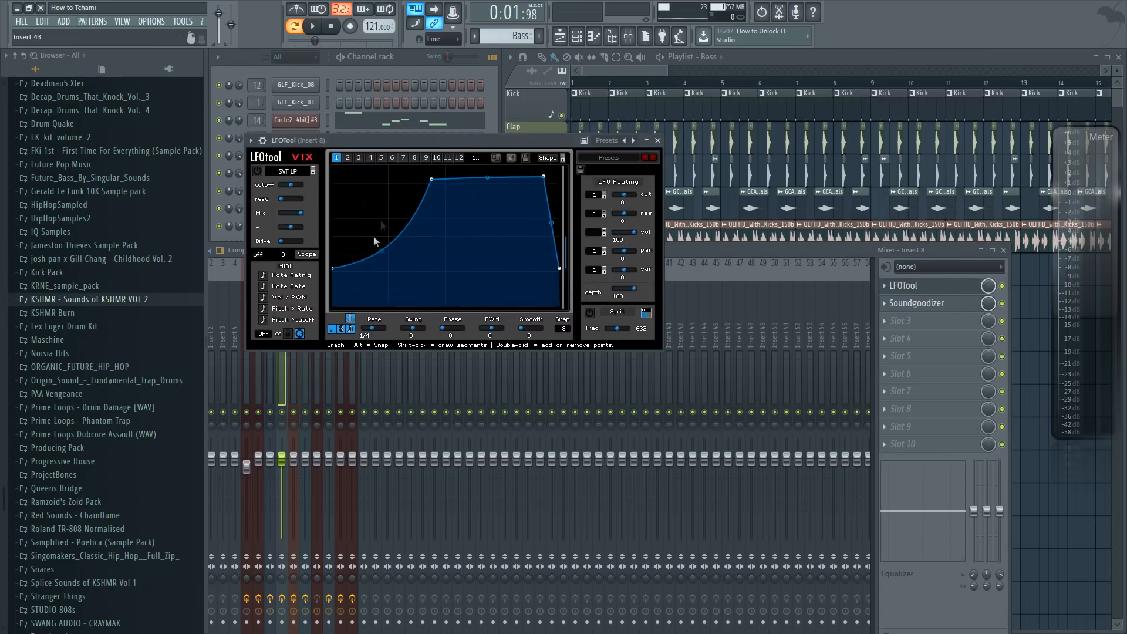
left_click(656, 139)
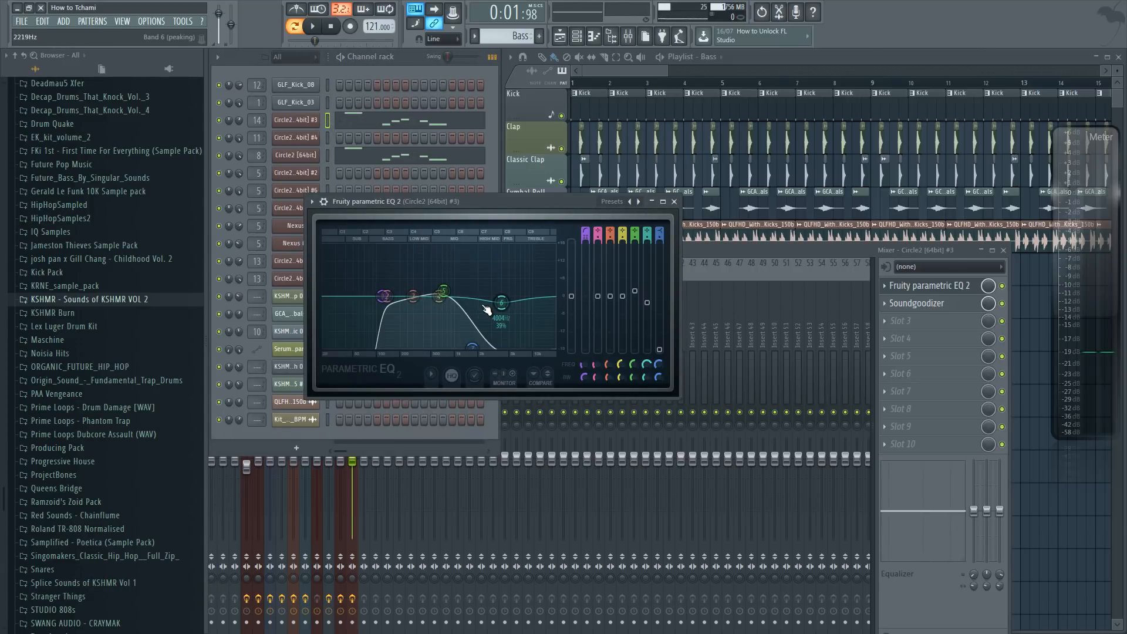
left_click(916, 303)
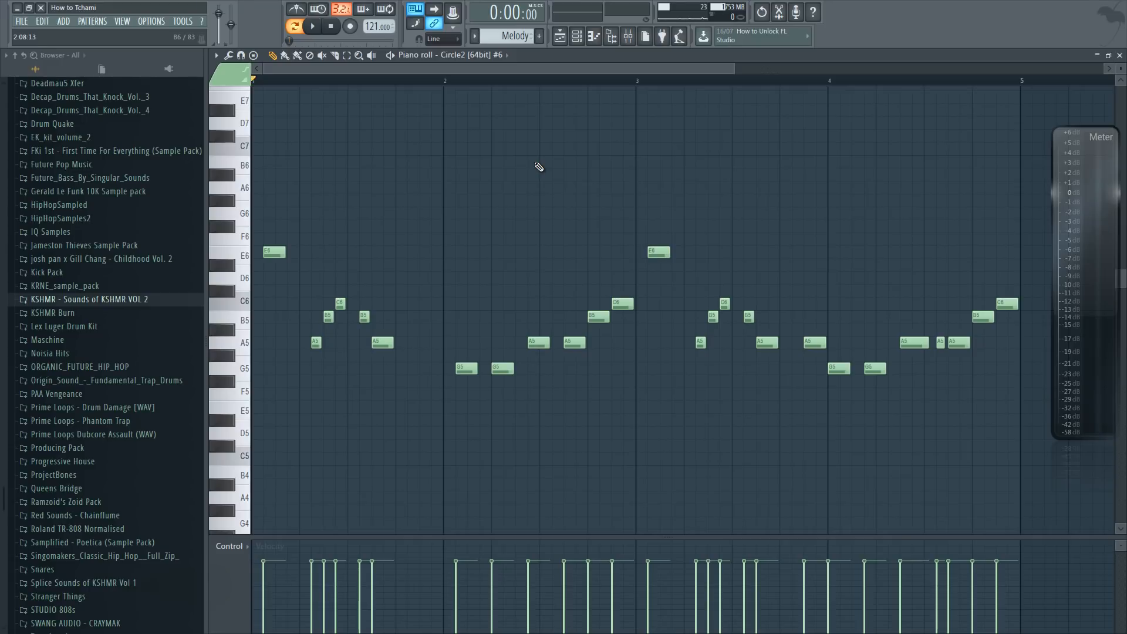
mouse_move(580, 189)
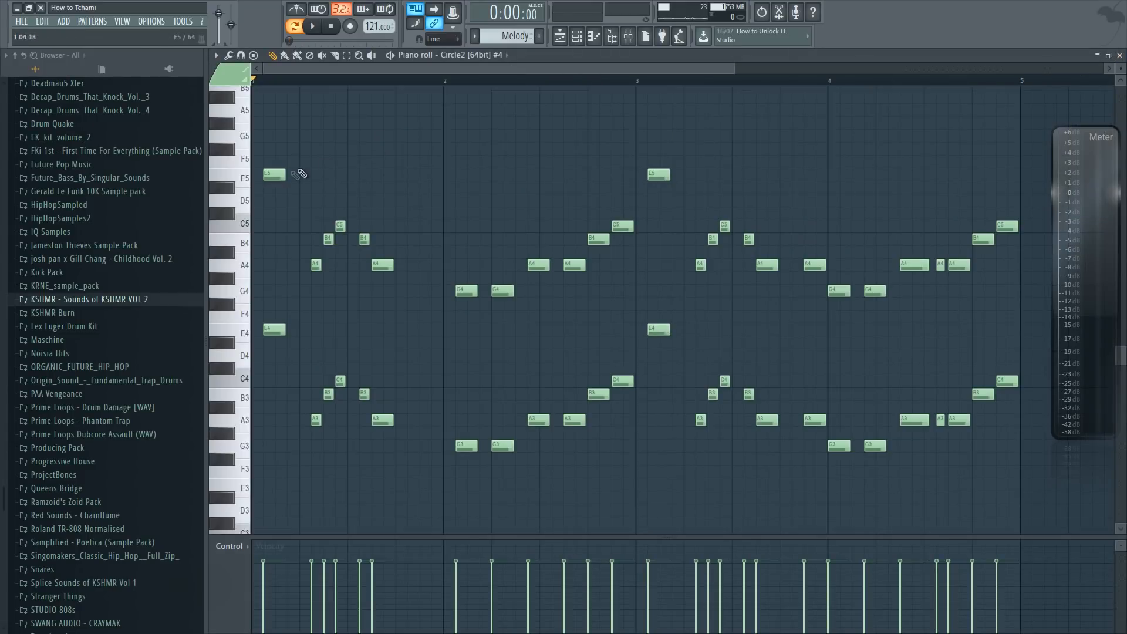
- Adjust the opening E5 note of the Melody riff in the Piano roll
left_click_drag(264, 310, 817, 492)
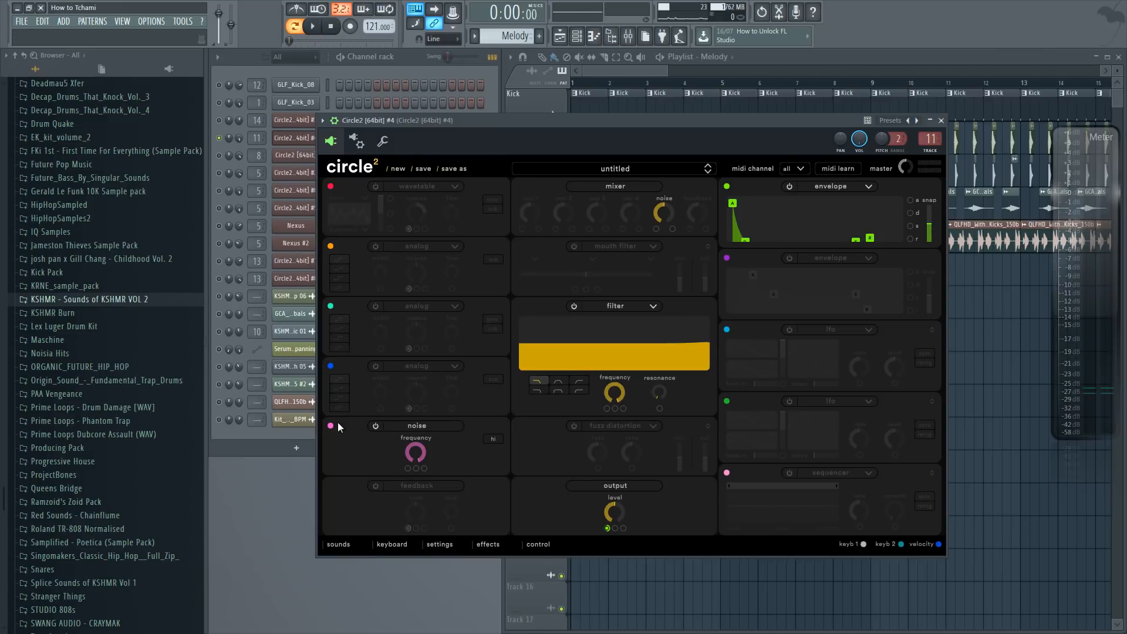
mouse_move(445, 456)
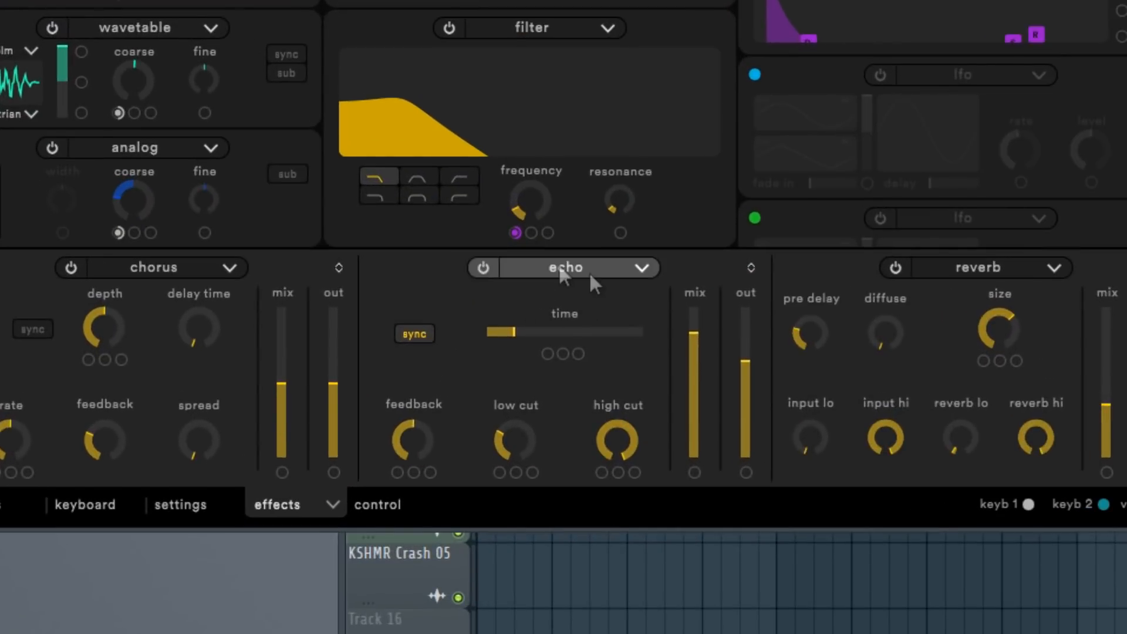
mouse_move(694, 338)
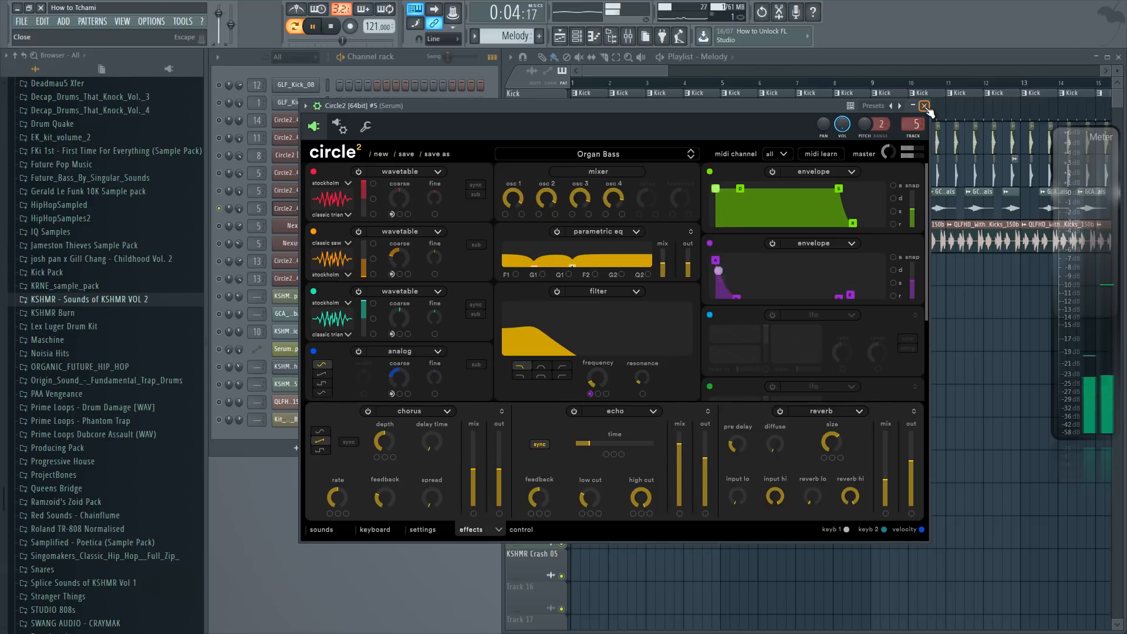
- Close the Organ Bass Circle2 plugin with chorus, echo and reverb enabled
left_click(924, 107)
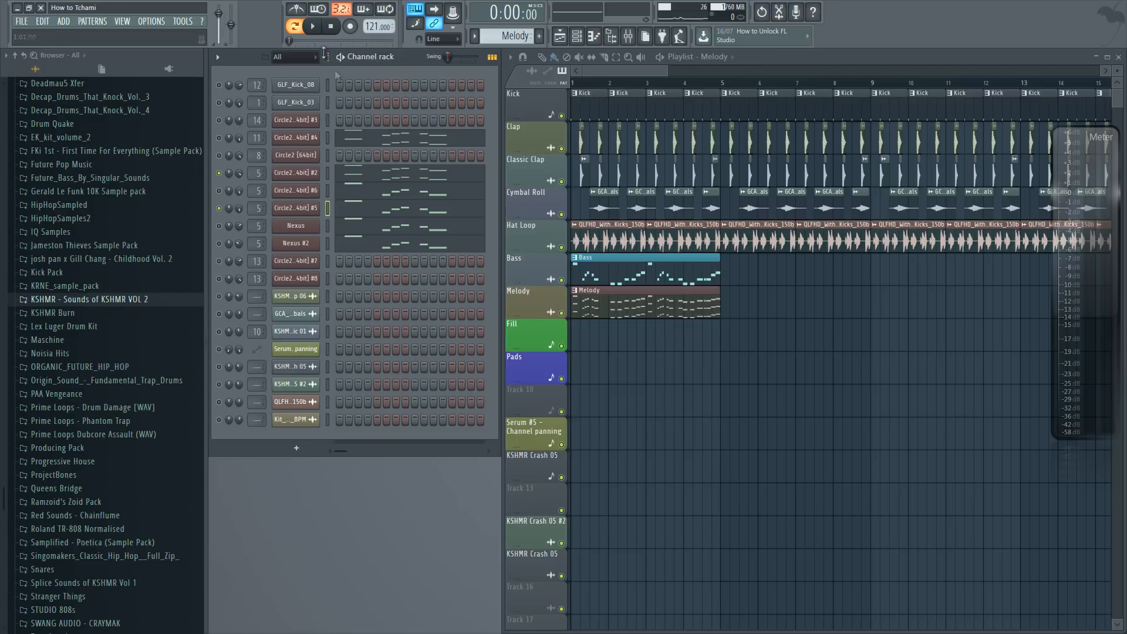
- Play the new melody, then bring up the Nexus BA Dream Organ instrument
left_click(311, 25)
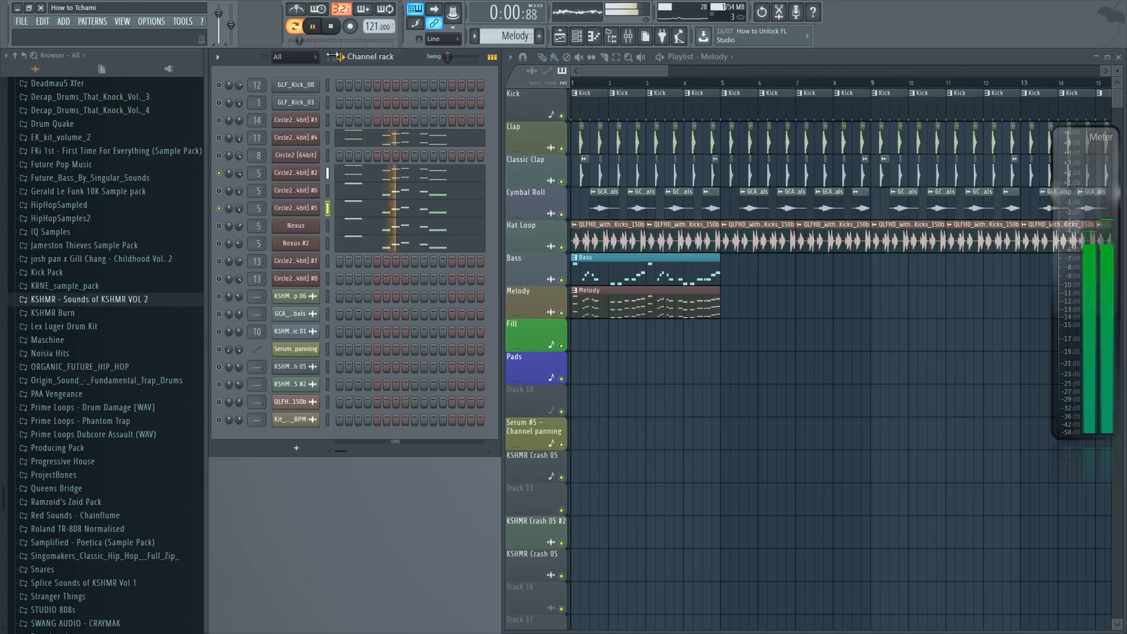
left_click(312, 26)
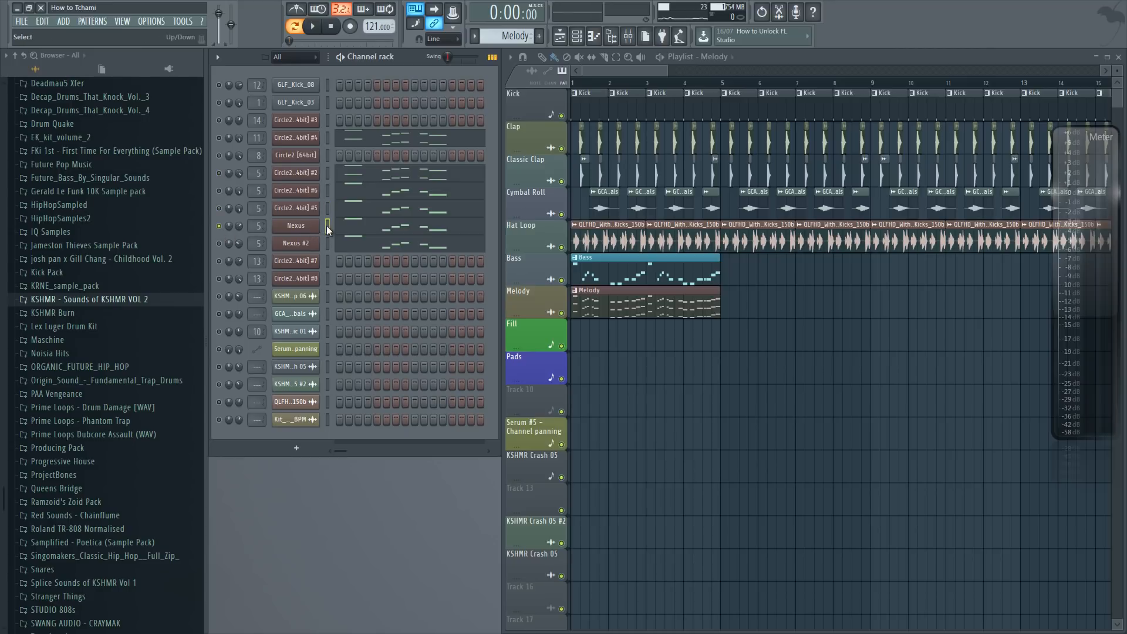
left_click(313, 26)
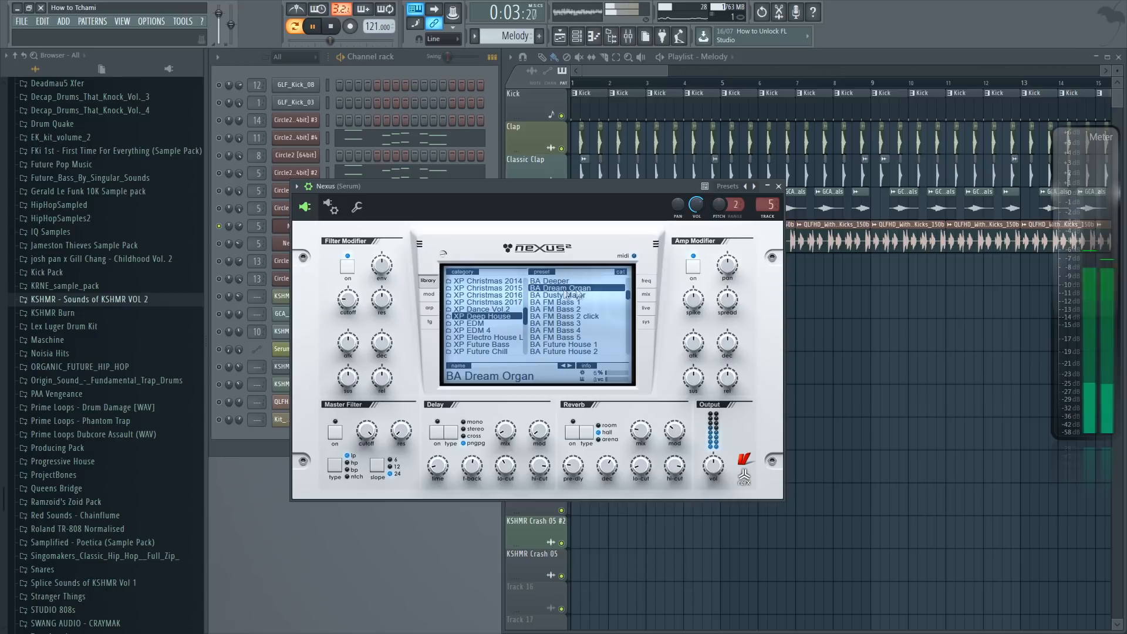
- Close Nexus, audition the organ pattern, and show the Serum insert's mixer effect chain
left_click(778, 186)
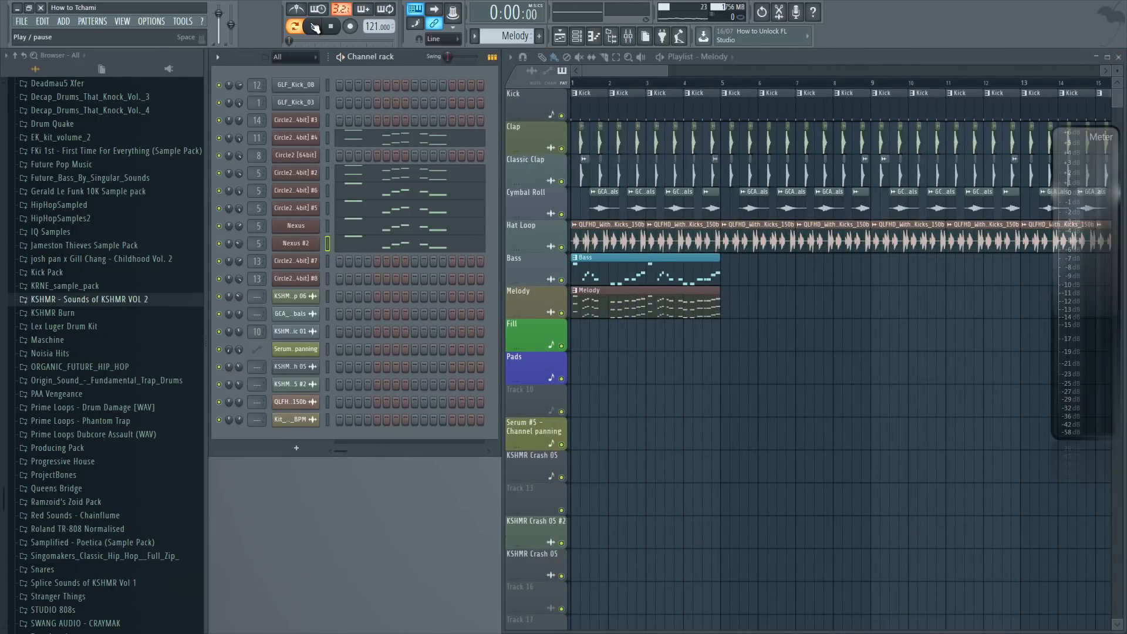
left_click(312, 26)
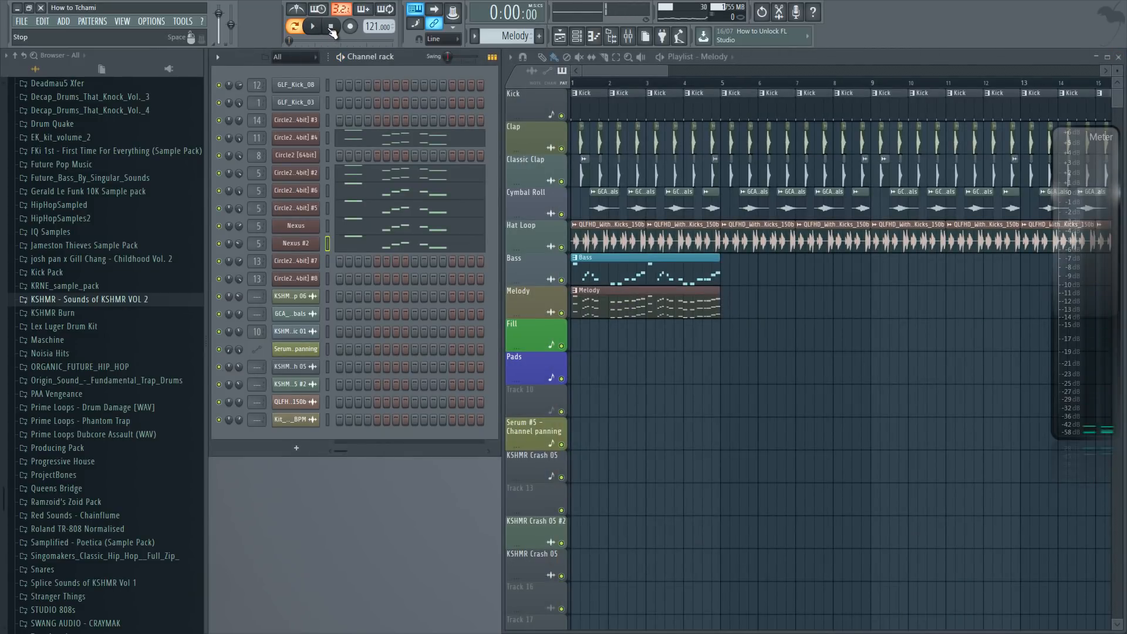
left_click(312, 26)
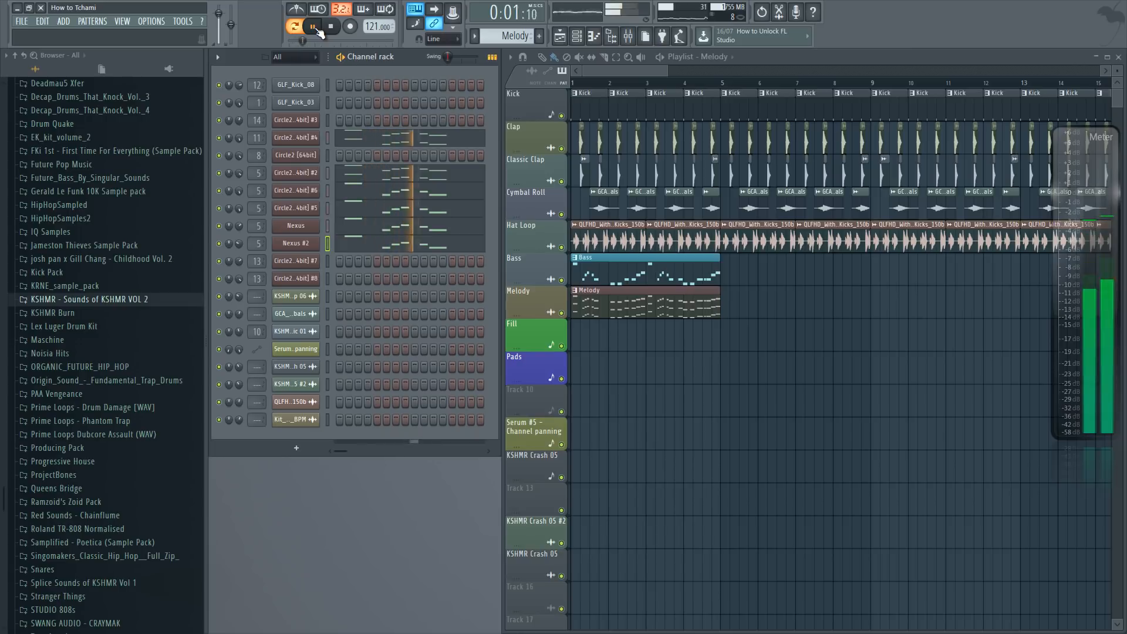
left_click(312, 25)
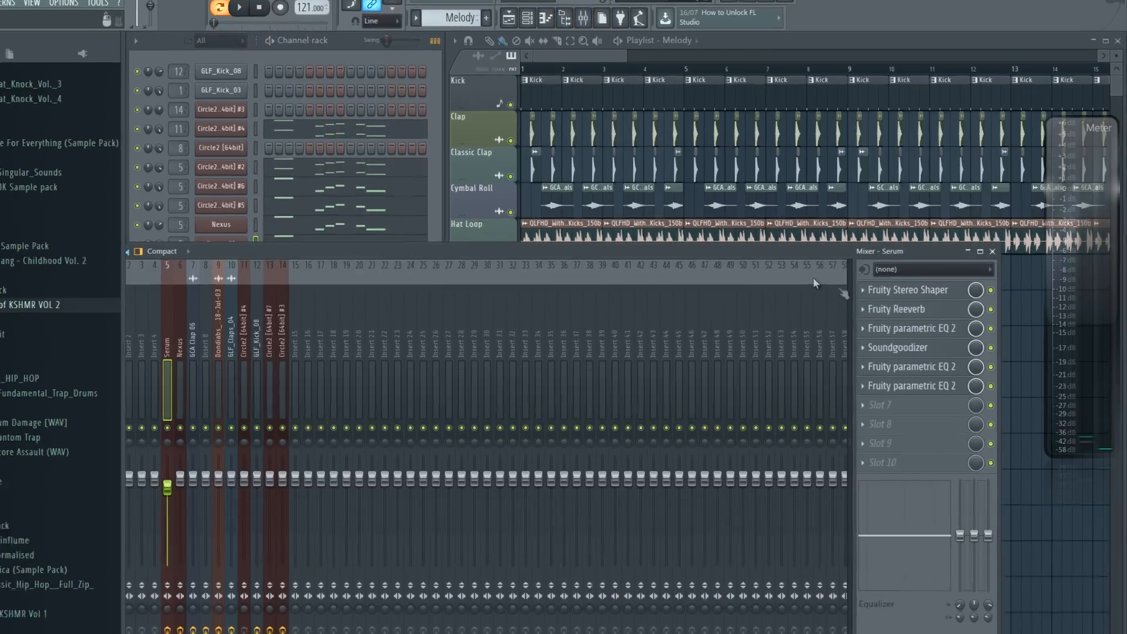
- Inspect Stereo Shaper and Reeverb, tweak EQ low-cut and high-shelf, then repeat Bass and Melody clips
left_click(908, 290)
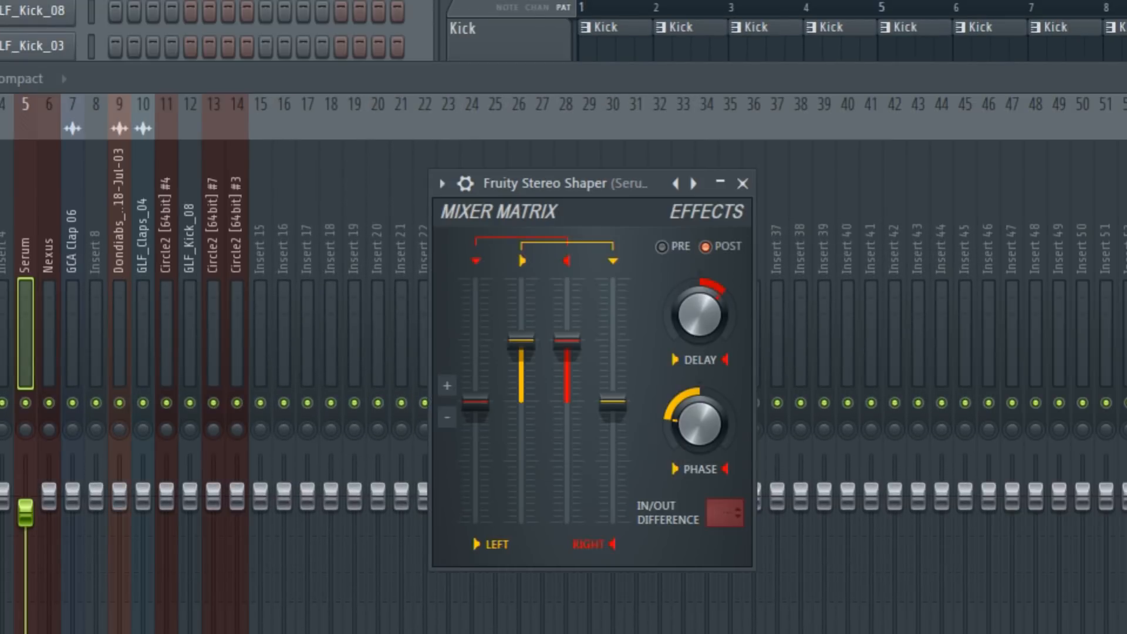
left_click(442, 183)
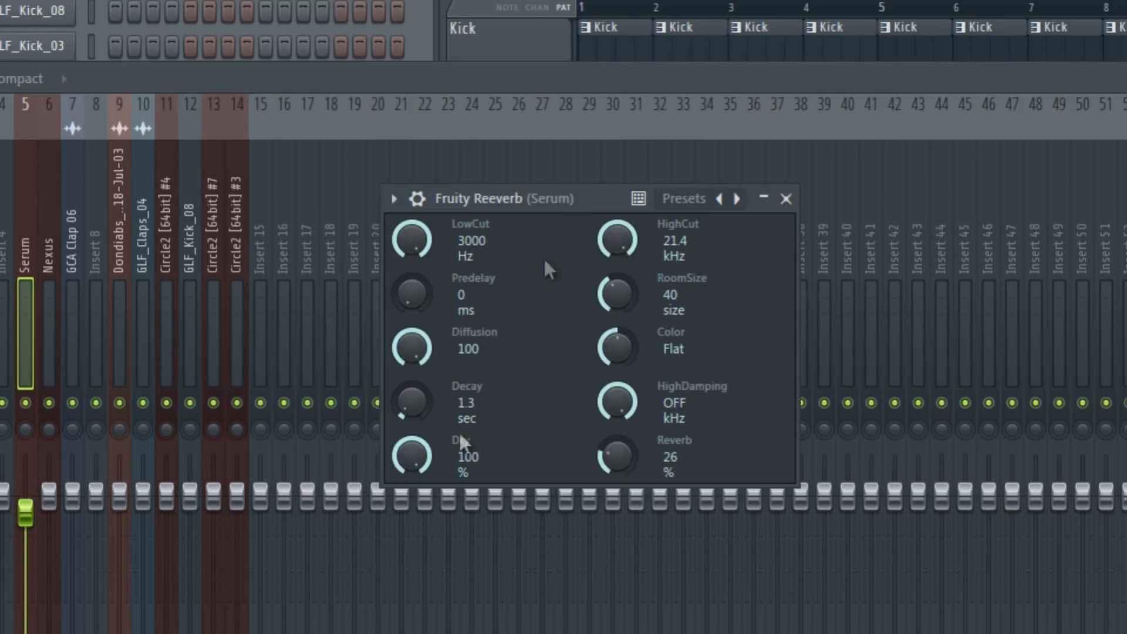
mouse_move(450, 414)
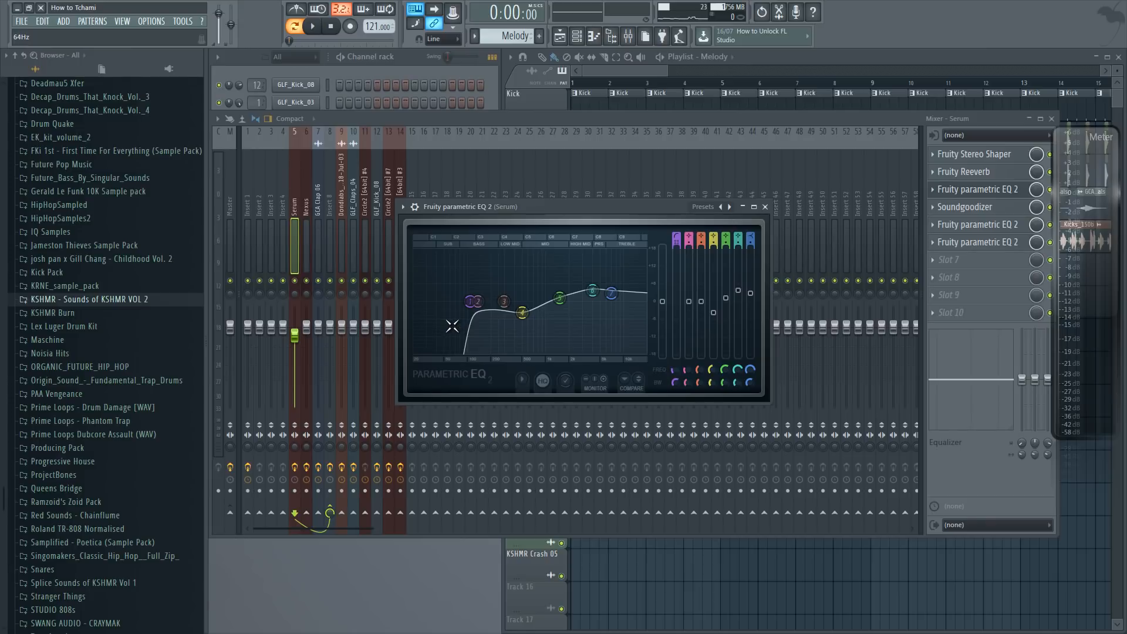
left_click_drag(611, 295, 611, 294)
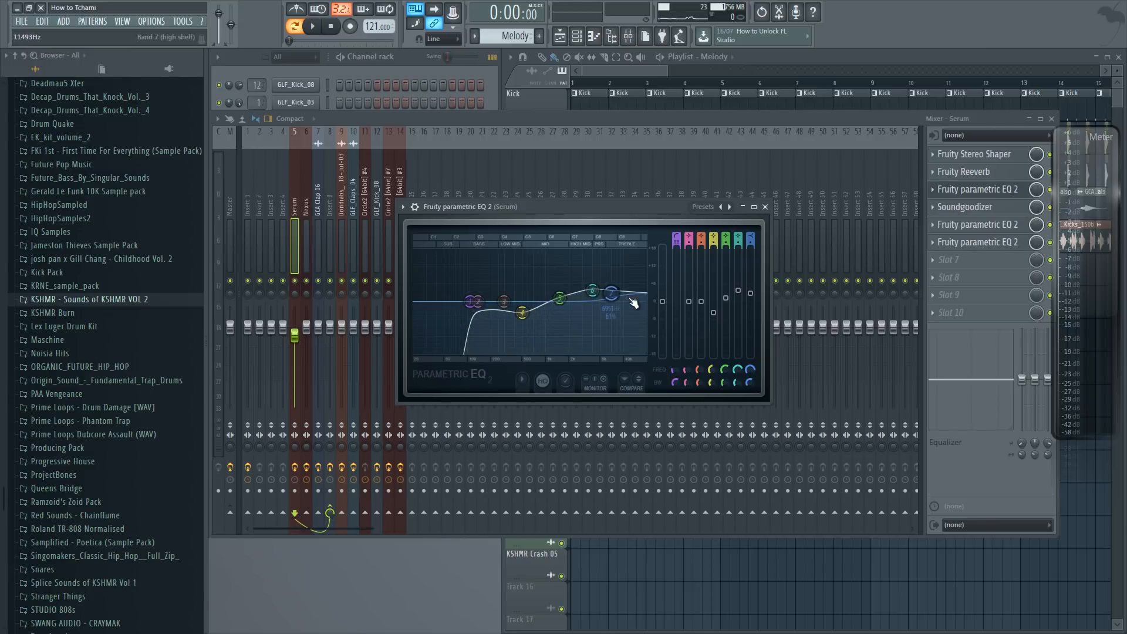
left_click_drag(609, 293, 525, 314)
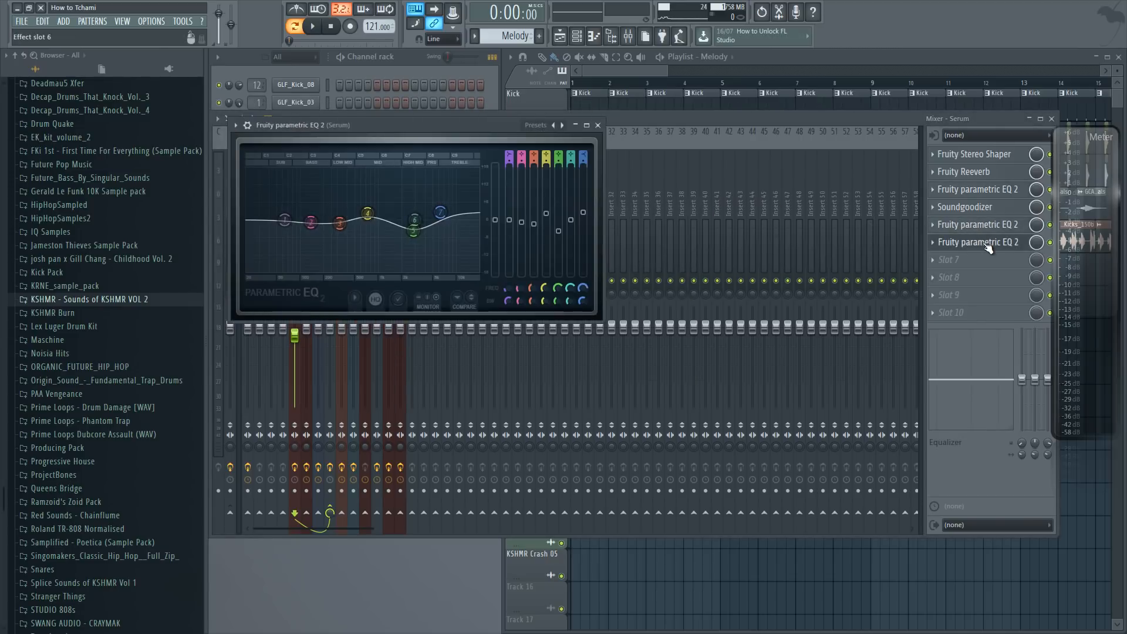
left_click_drag(414, 219, 414, 234)
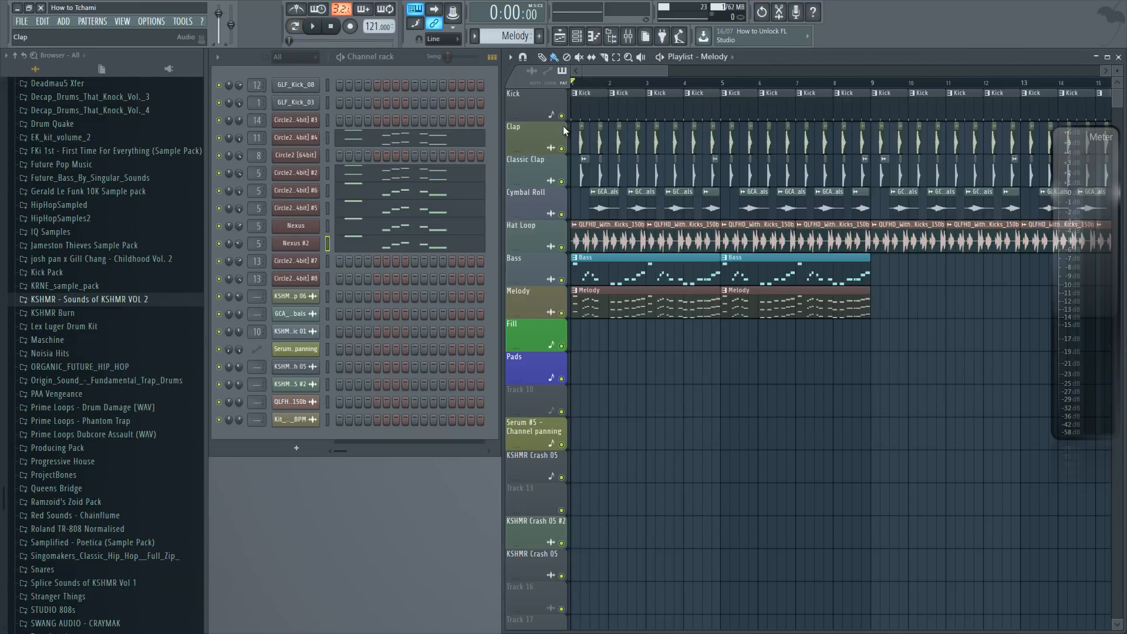
left_click(312, 26)
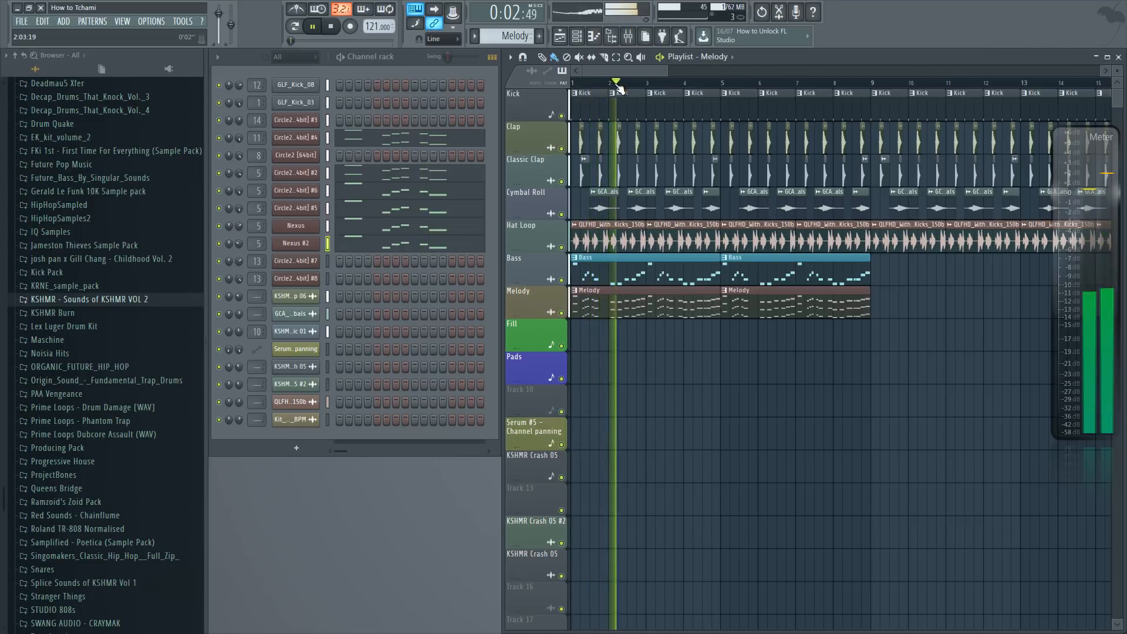
left_click(330, 26)
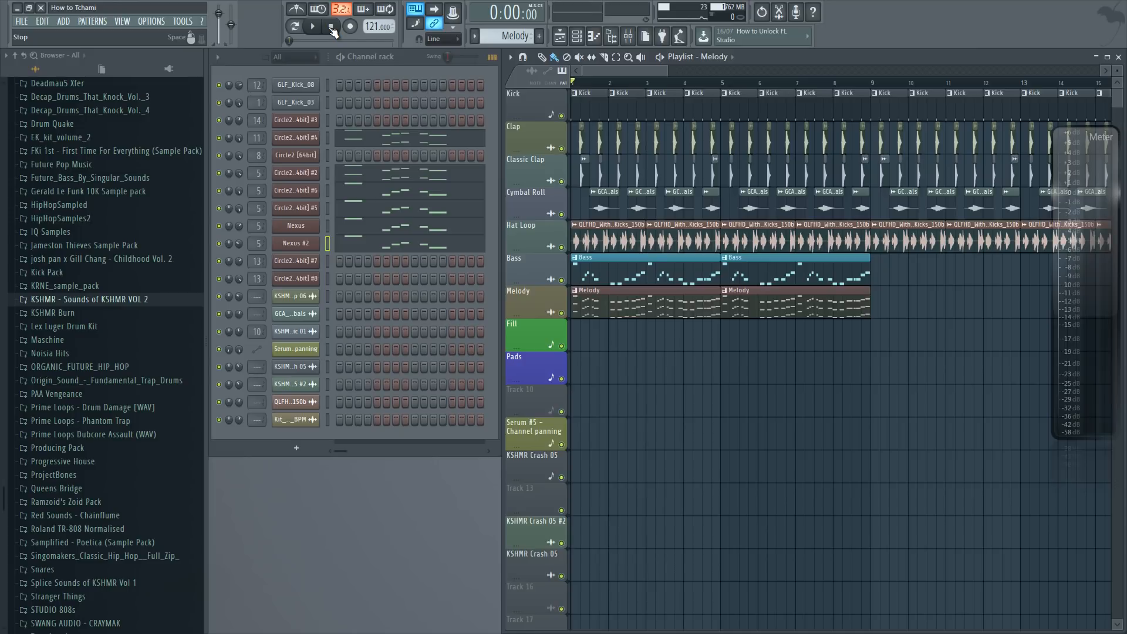
left_click(319, 27)
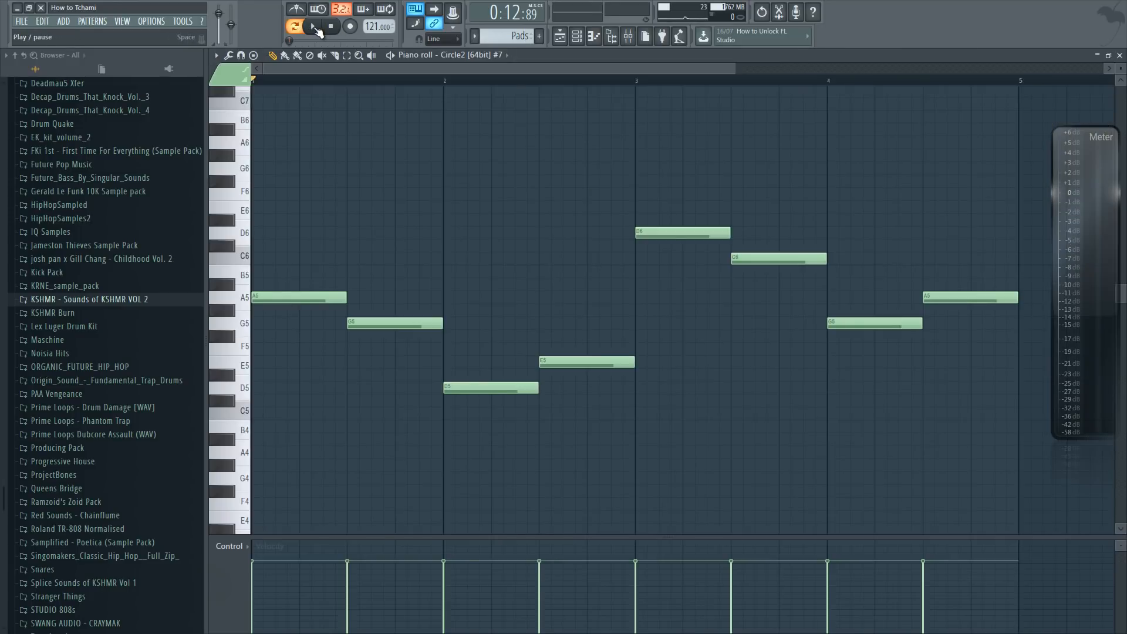
- Start and stop playback to audition the four-bar Circle2 pad line
left_click(313, 25)
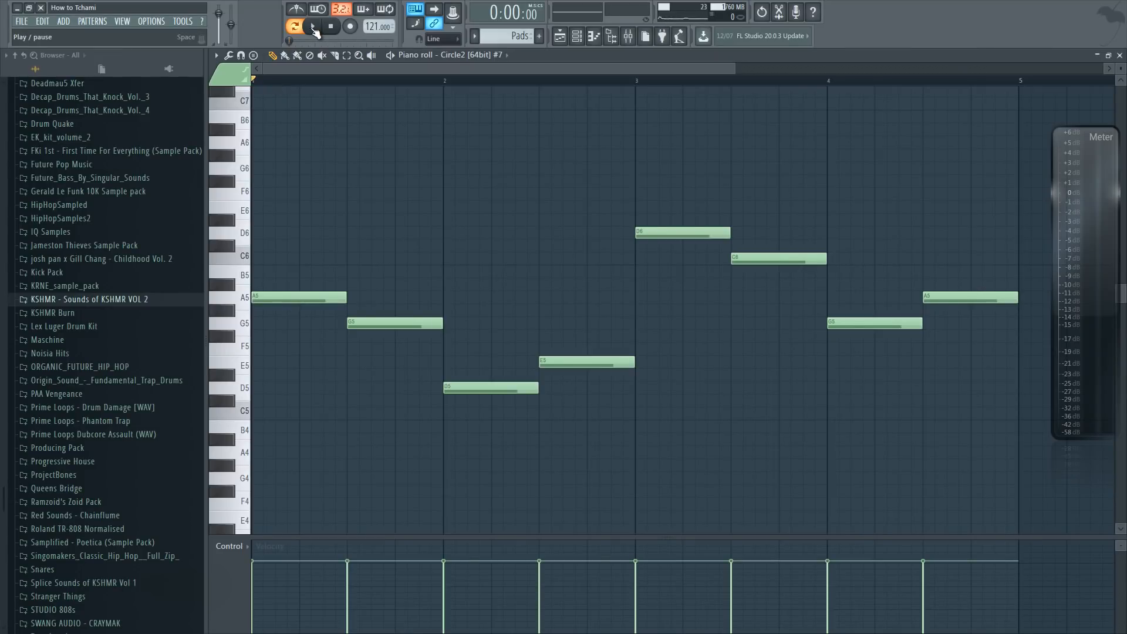
left_click(312, 26)
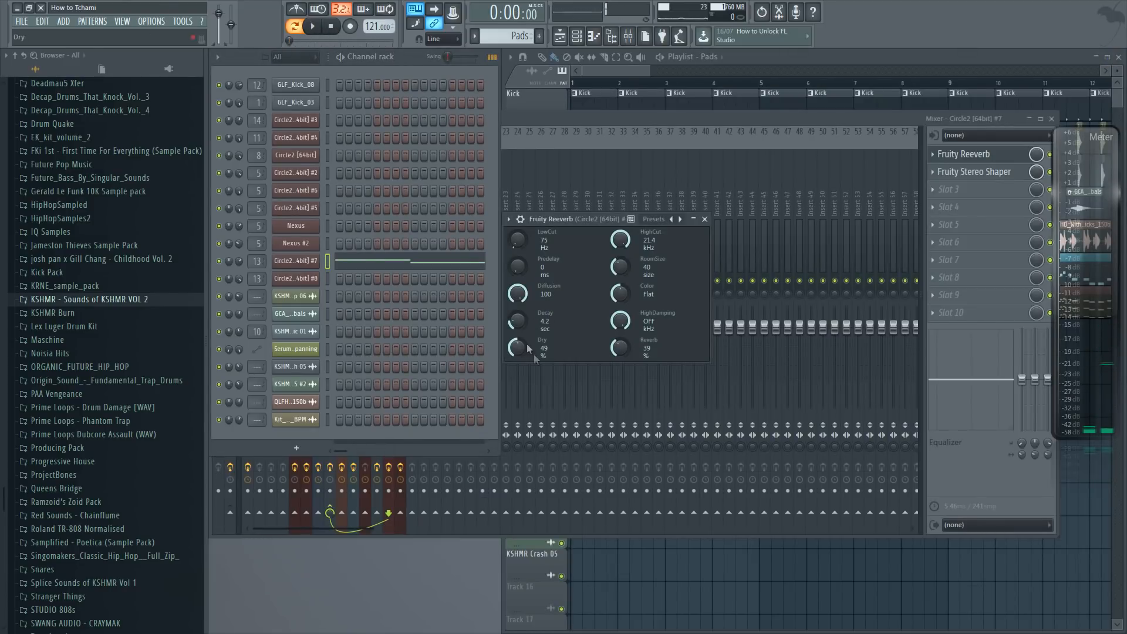
mouse_move(533, 343)
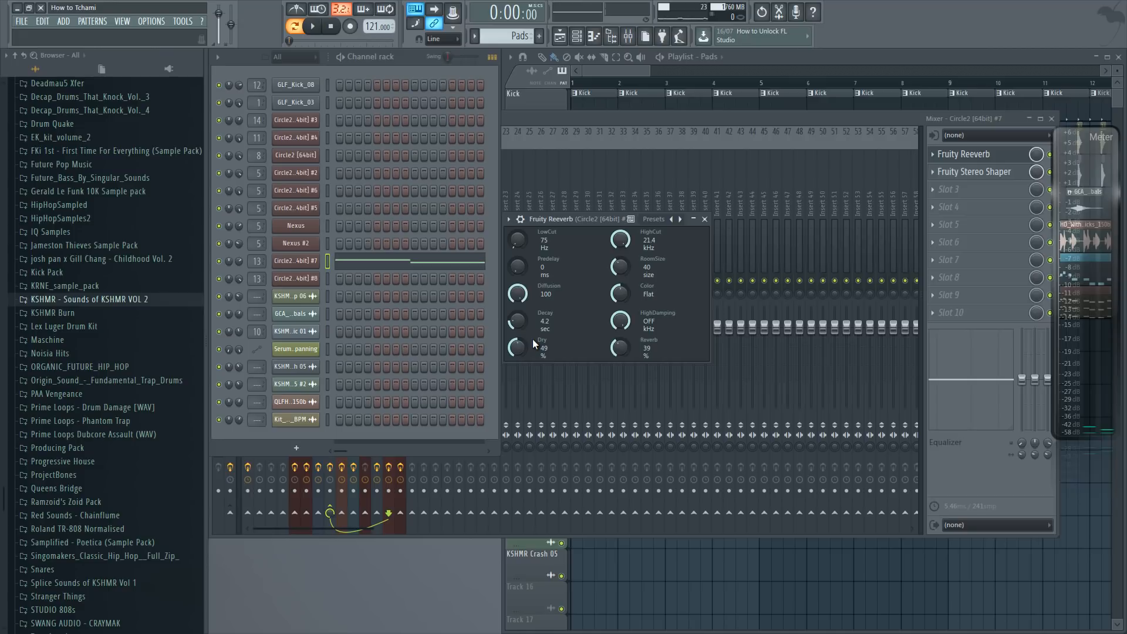
- Click in the pad mixer insert to begin adding Fruity Reeverb and Stereo Shaper
left_click(975, 171)
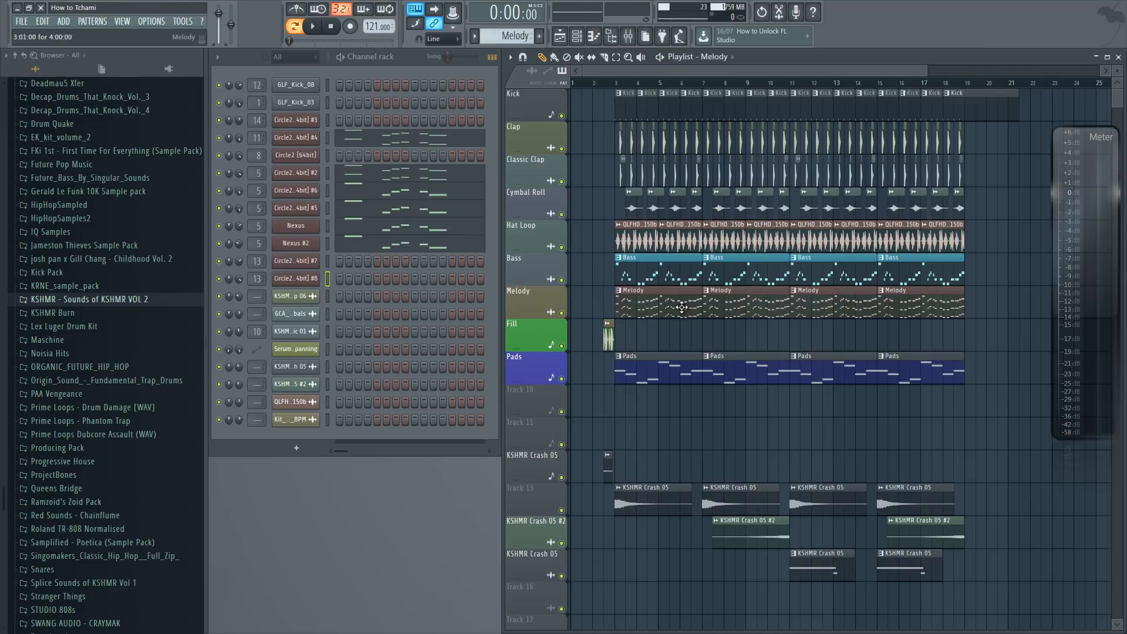
left_click(312, 26)
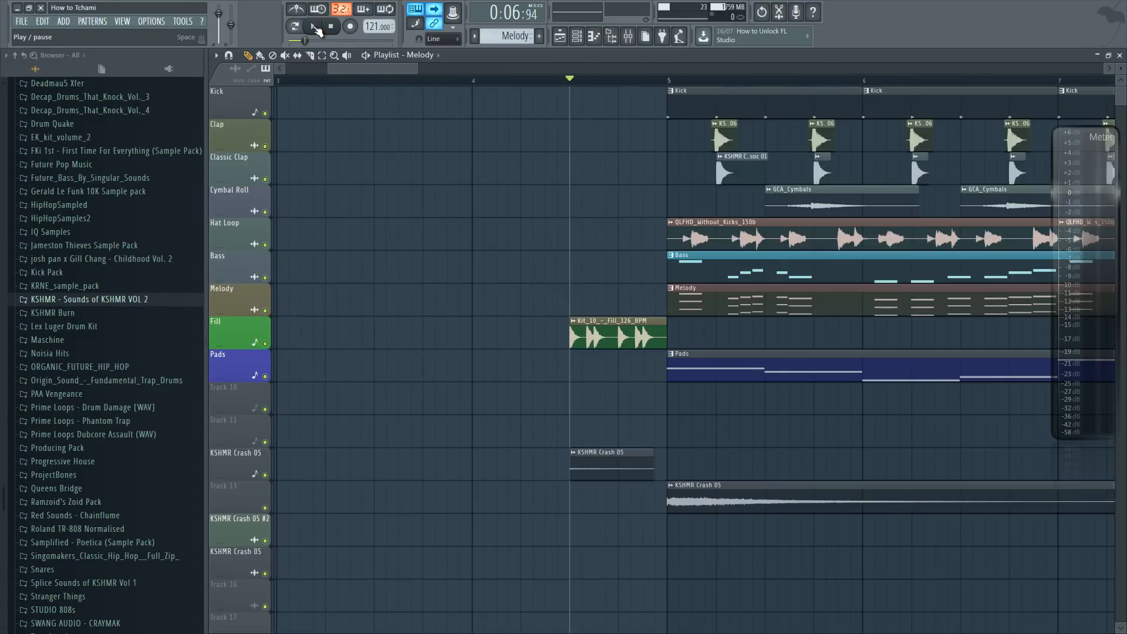